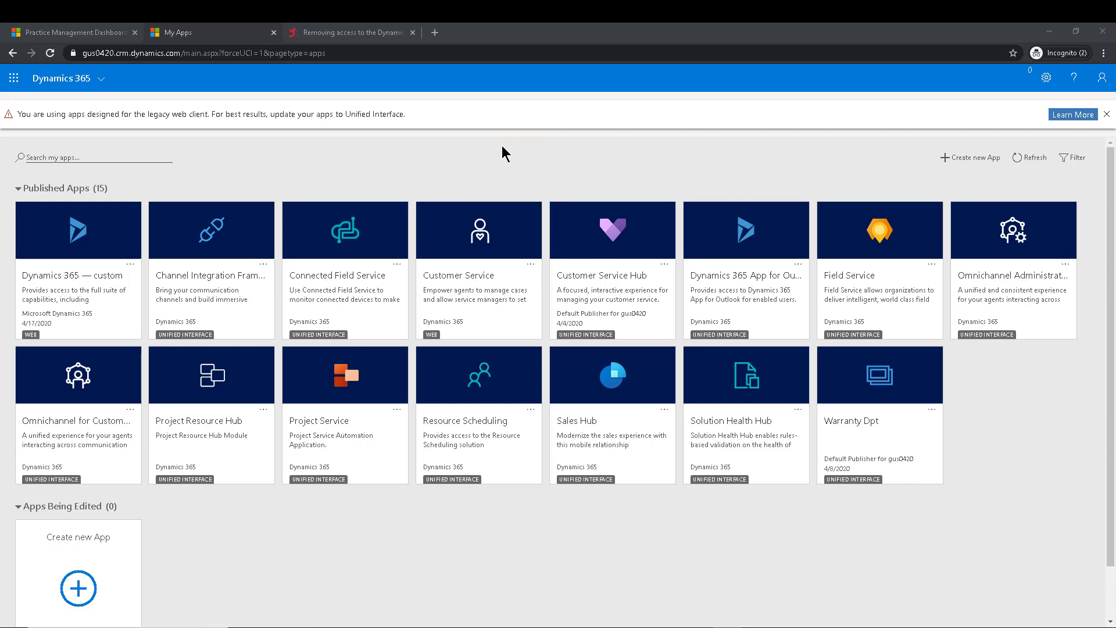
{"action": "mouse_move", "coordinate": [495, 164]}
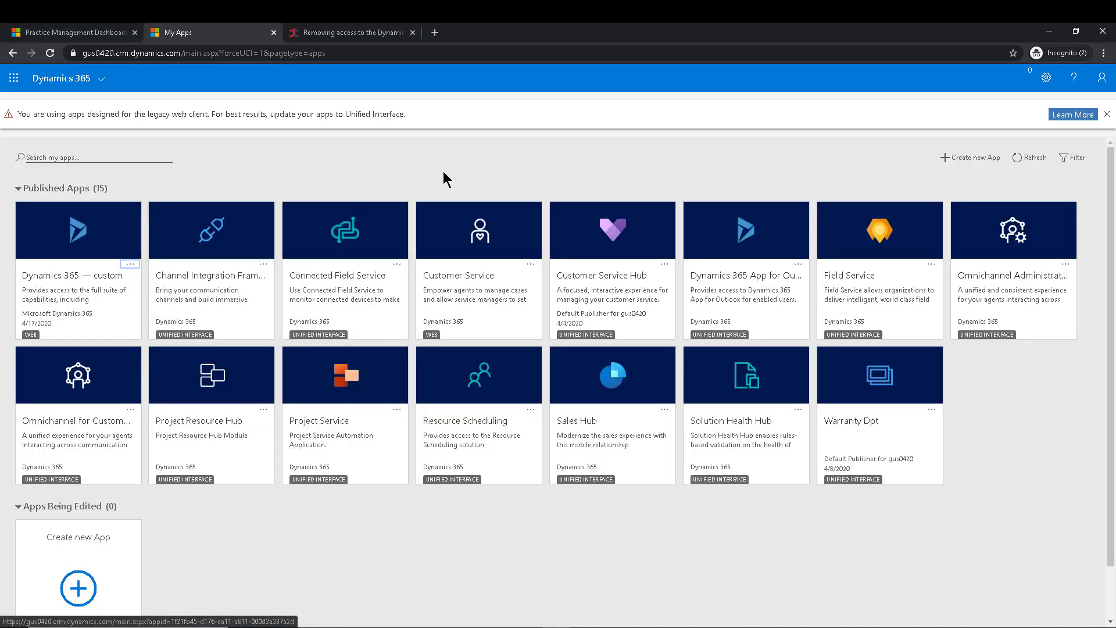
{"action": "mouse_move", "coordinate": [475, 168]}
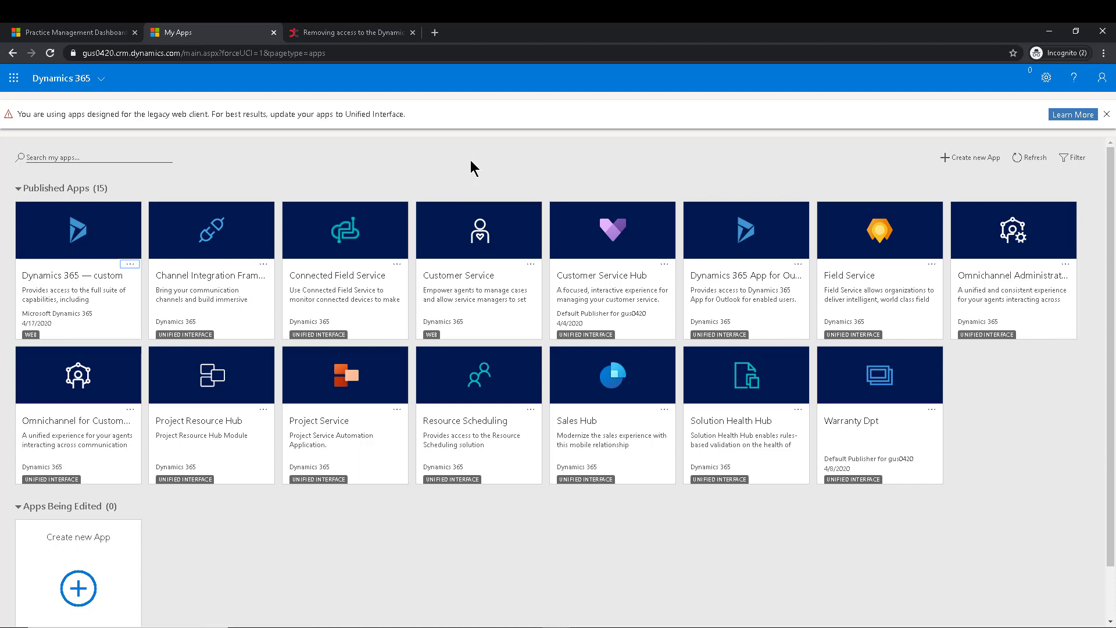
{"action": "mouse_move", "coordinate": [368, 166]}
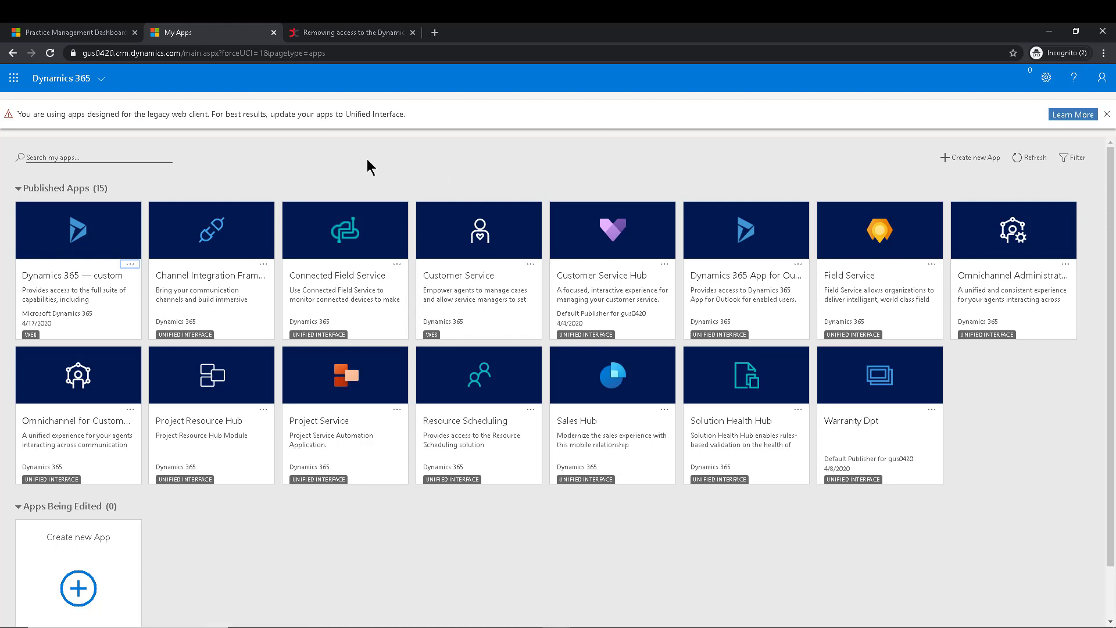
Bring up the forum thread about removing access to the Dynamics custom app.
{"action": "left_click", "coordinate": [349, 32]}
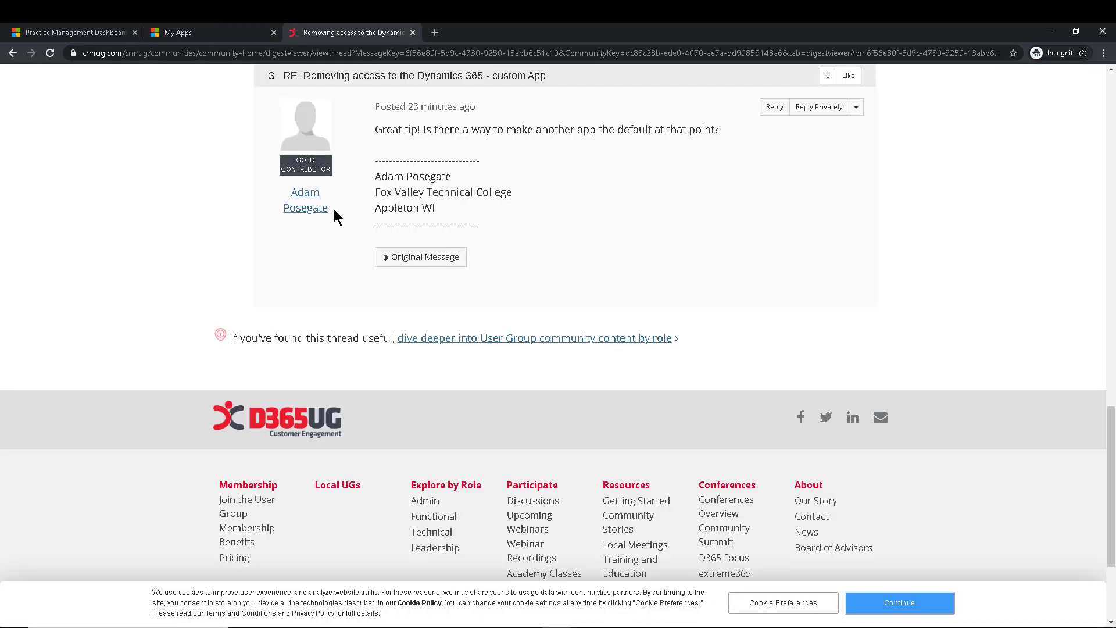
{"action": "mouse_move", "coordinate": [449, 147]}
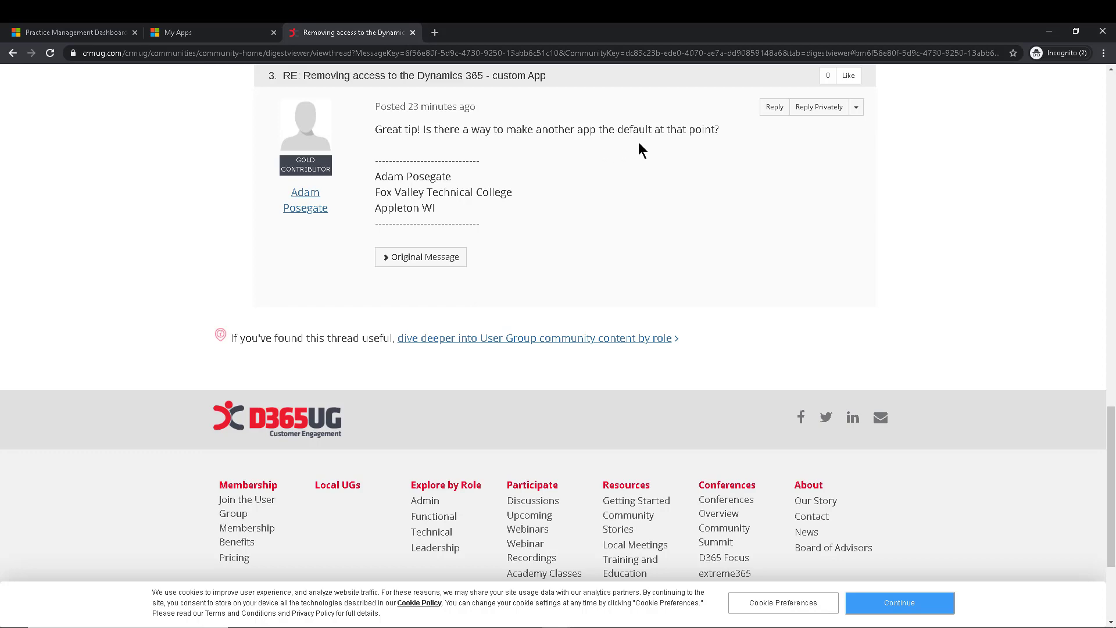
{"action": "mouse_move", "coordinate": [599, 177]}
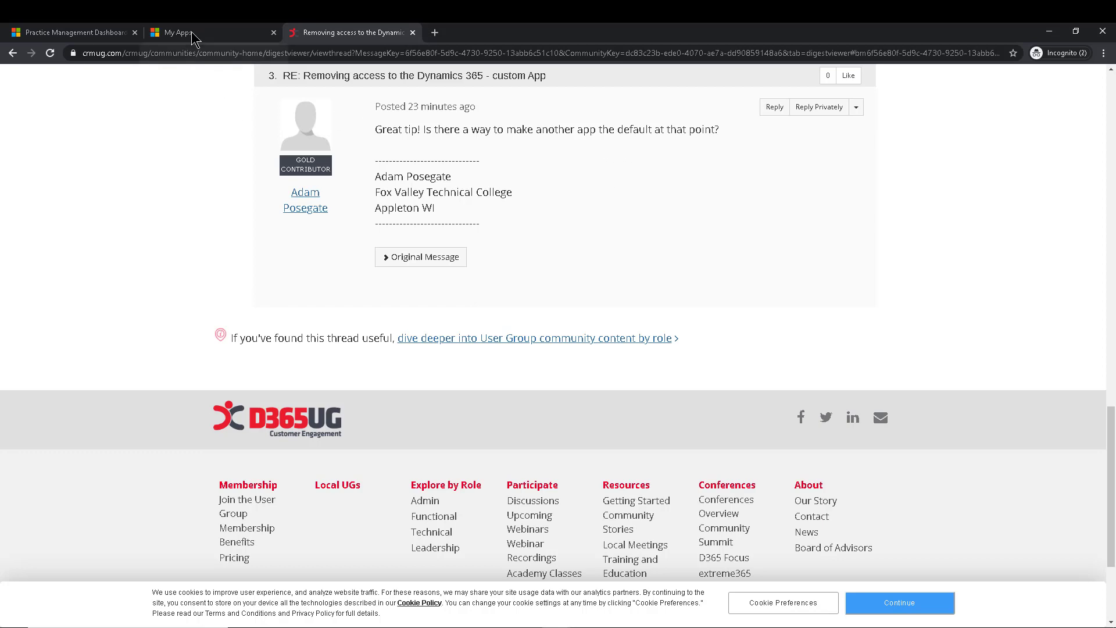
Return to the My Apps page listing the fifteen published apps.
{"action": "left_click", "coordinate": [192, 33]}
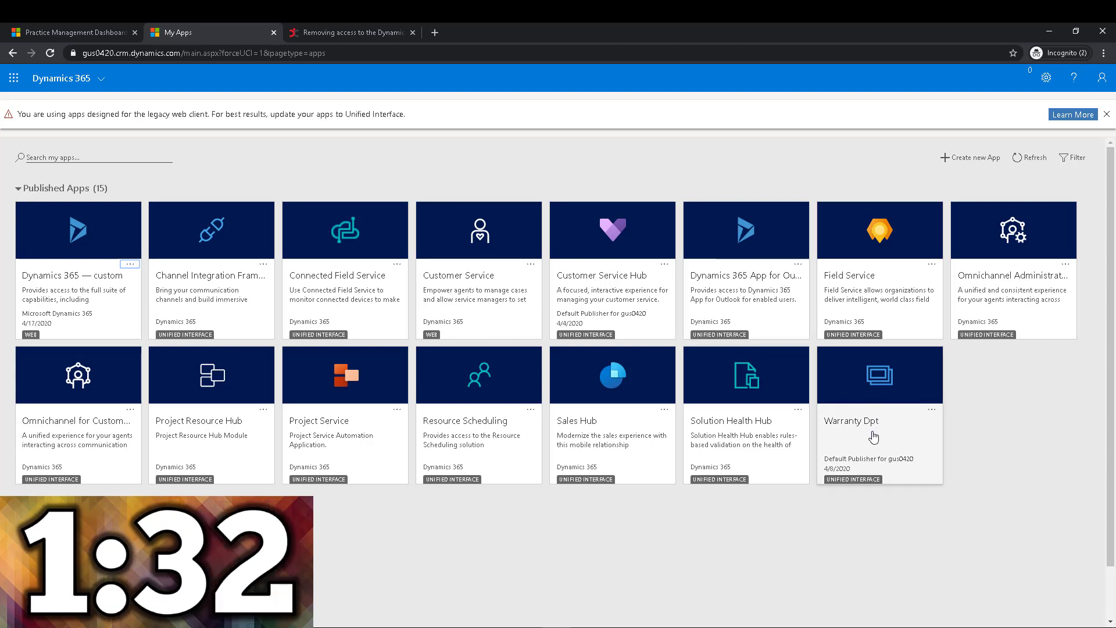
{"action": "mouse_move", "coordinate": [931, 407]}
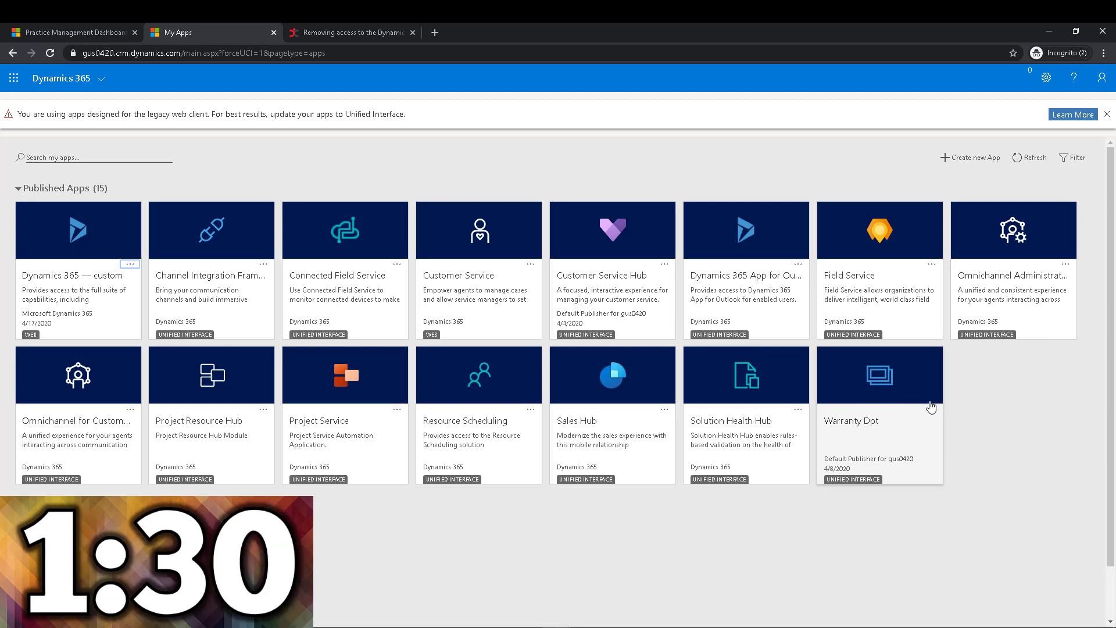
In Warranty Dpt's Manage Roles, grant the Warranty Dpt Staff role access (3 of 57 selected).
{"action": "left_click", "coordinate": [932, 406]}
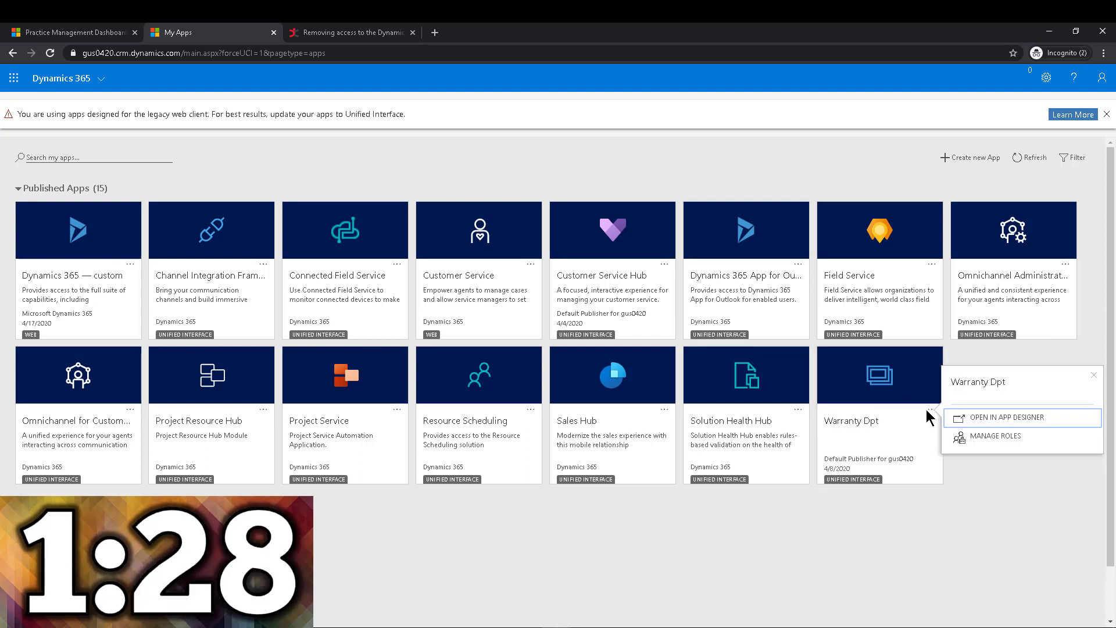
{"action": "mouse_move", "coordinate": [996, 436]}
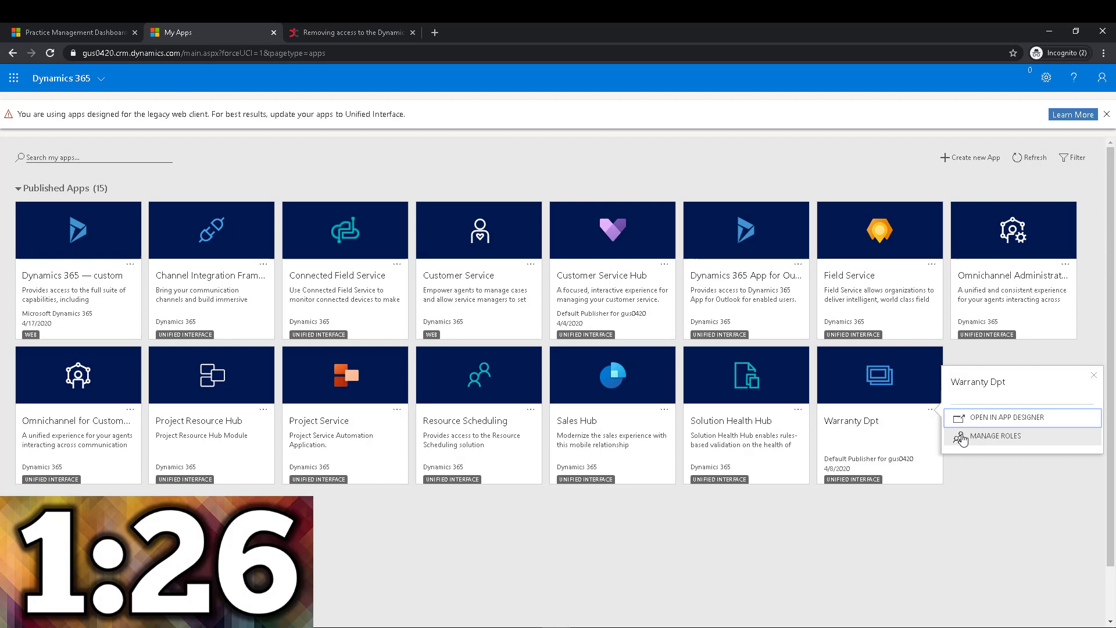
{"action": "left_click", "coordinate": [995, 436]}
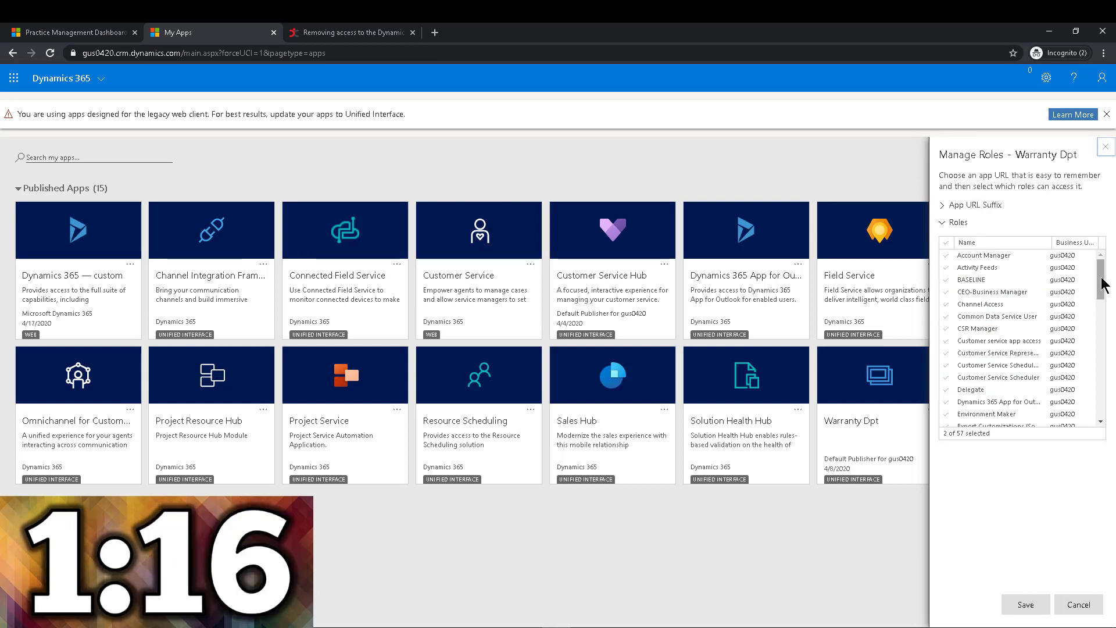
{"action": "scroll", "scroll_direction": "down", "scroll_amount": 3}
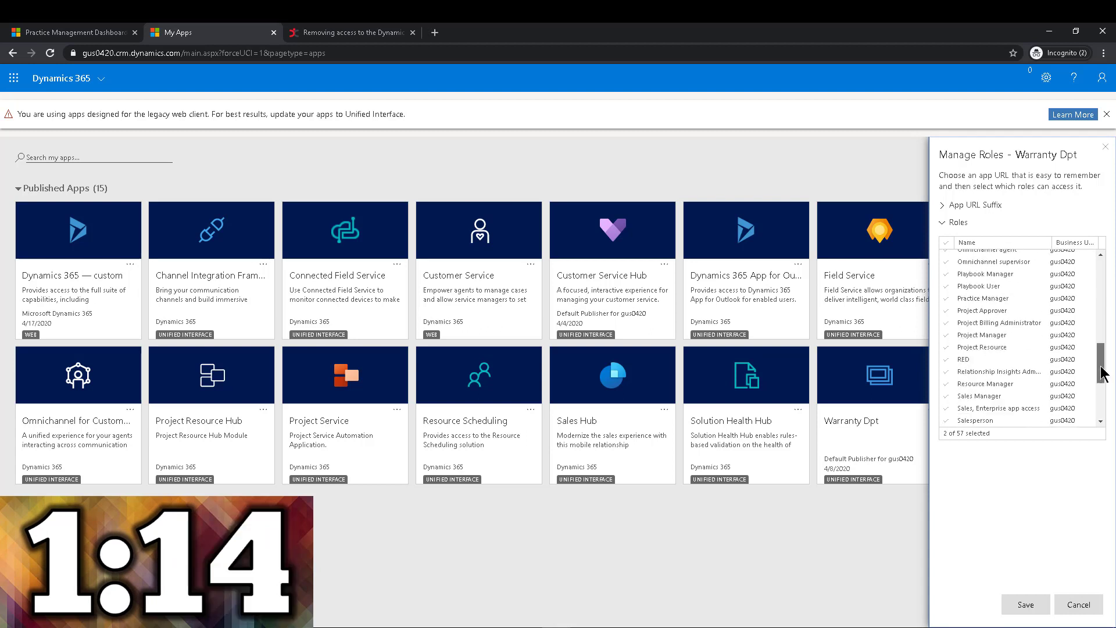
{"action": "scroll", "scroll_direction": "down", "scroll_amount": 3}
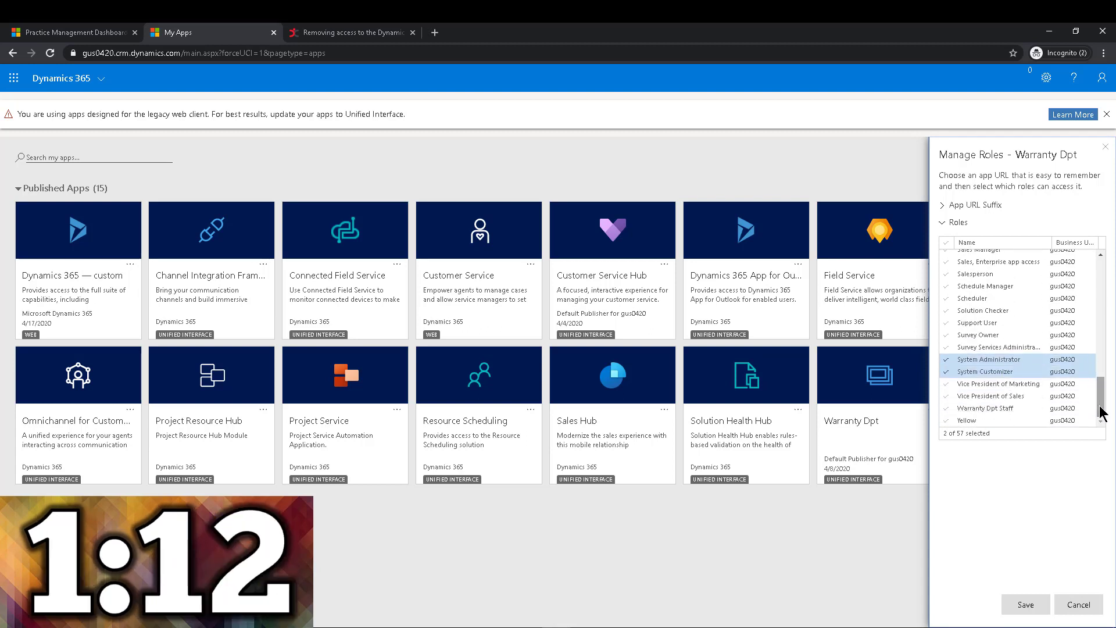
{"action": "mouse_move", "coordinate": [990, 409]}
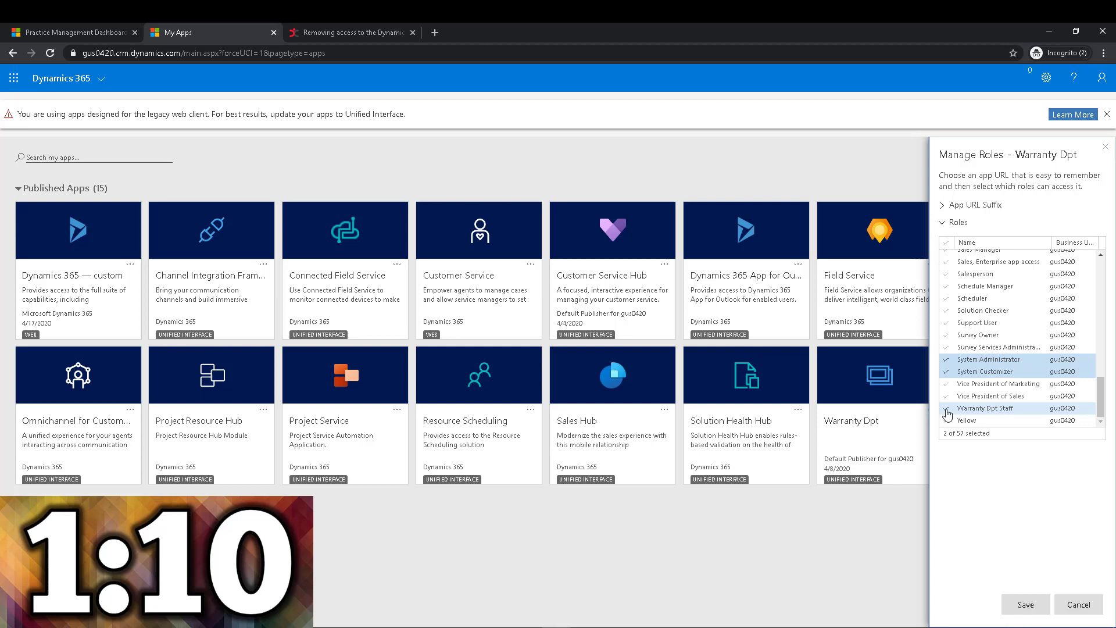
{"action": "left_click", "coordinate": [948, 408]}
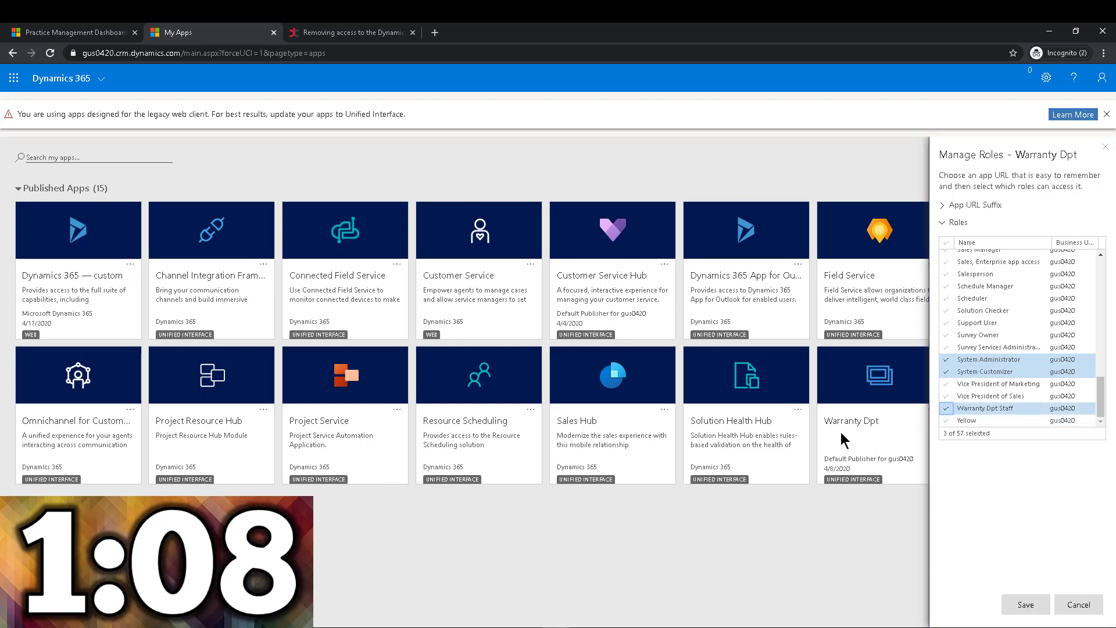
{"action": "mouse_move", "coordinate": [988, 455]}
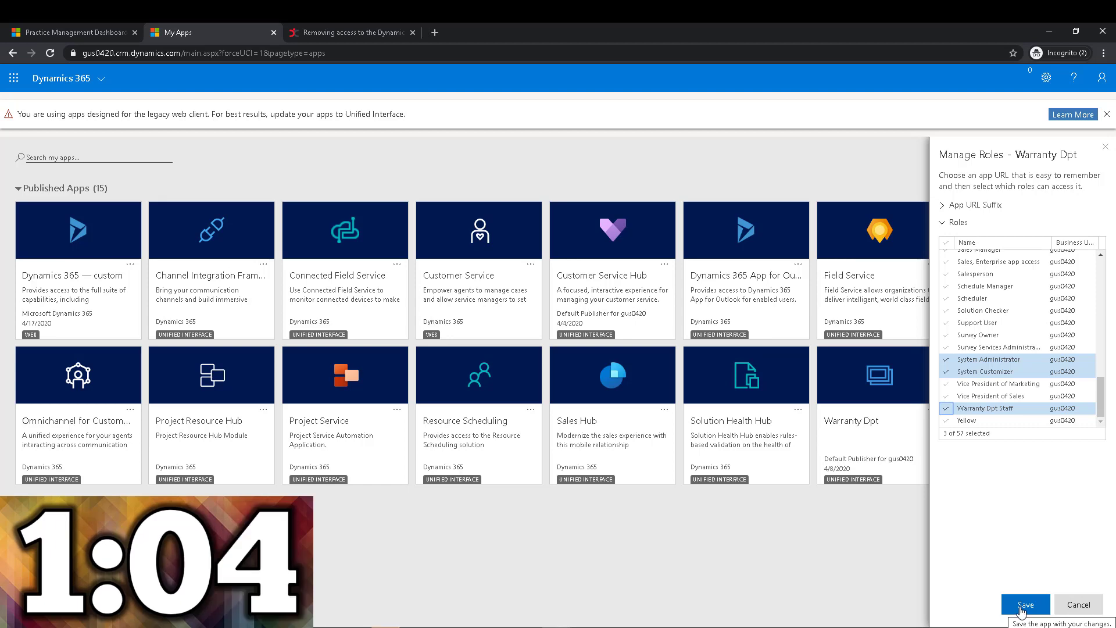
Save the role change, reopen Manage Roles and select all 57 security roles.
{"action": "left_click", "coordinate": [1024, 605]}
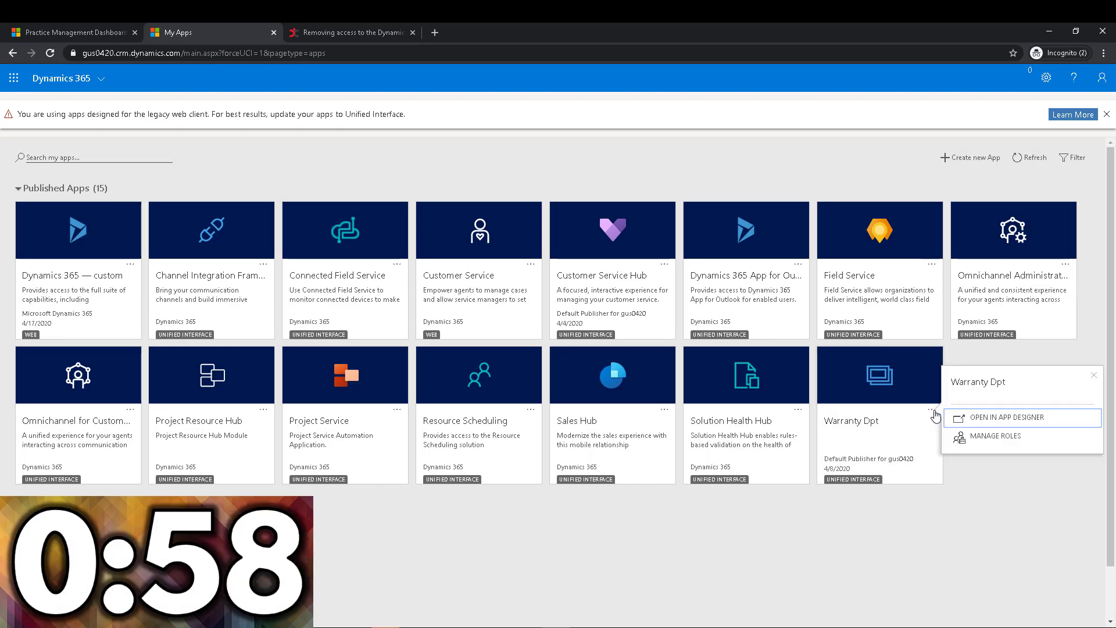
{"action": "left_click", "coordinate": [997, 436]}
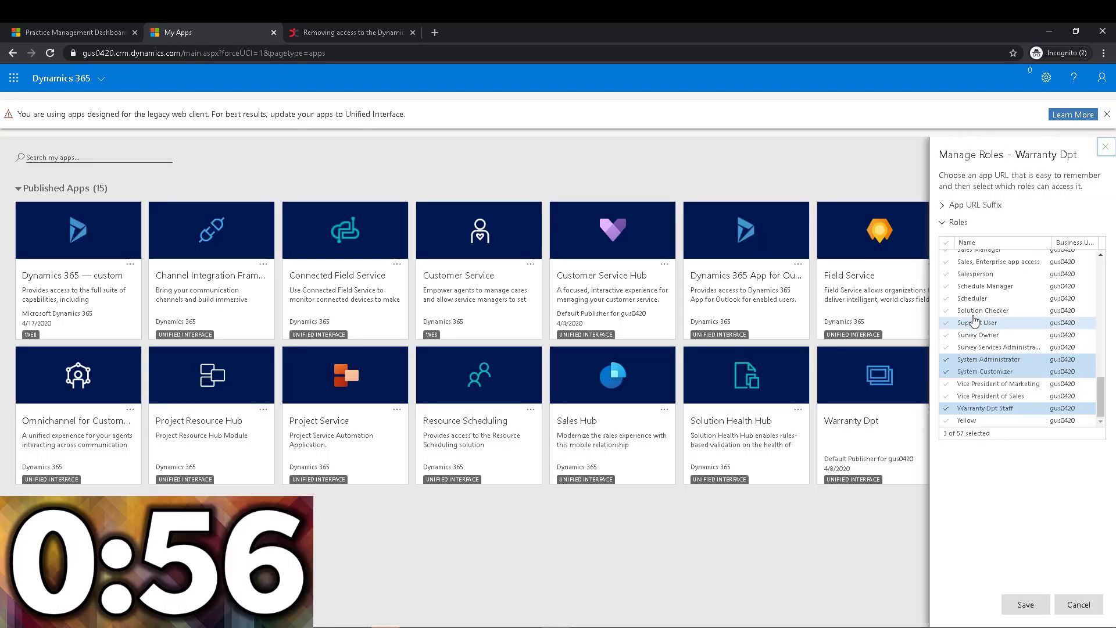
{"action": "left_click", "coordinate": [946, 242]}
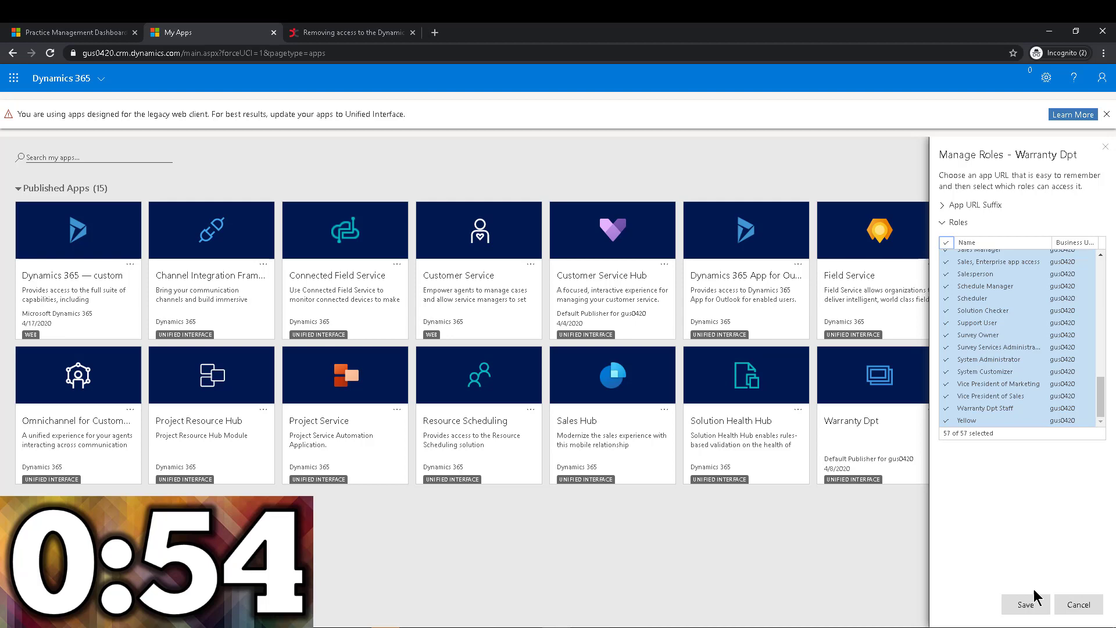
{"action": "mouse_move", "coordinate": [1025, 605]}
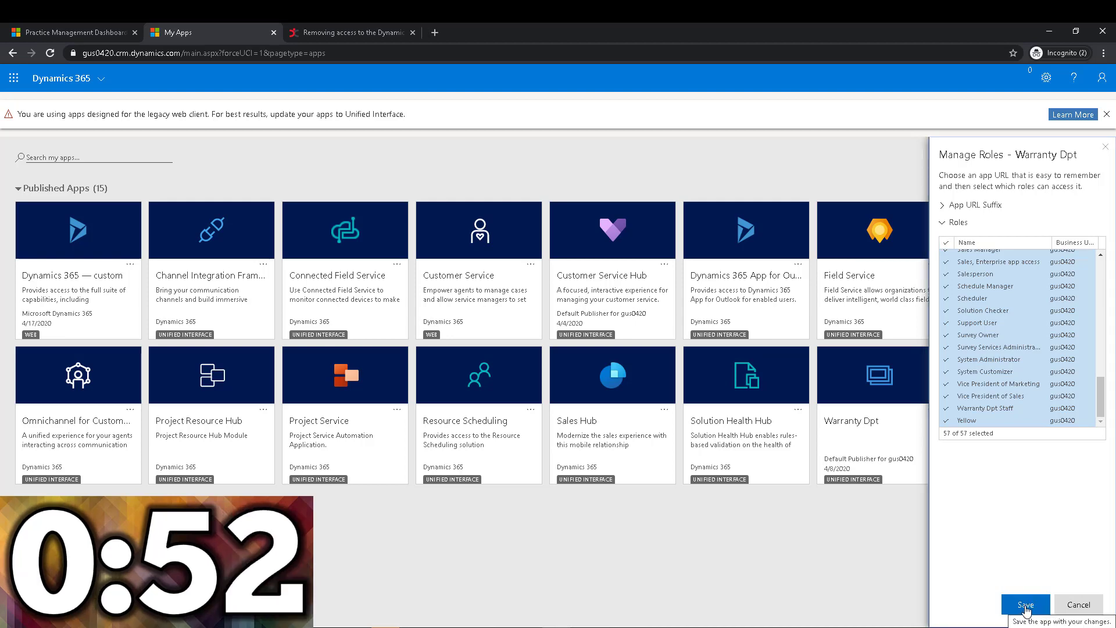
Save Warranty Dpt with all roles selected, then browse the YouTube Dynamics 365 2MT episodes.
{"action": "left_click", "coordinate": [1024, 604]}
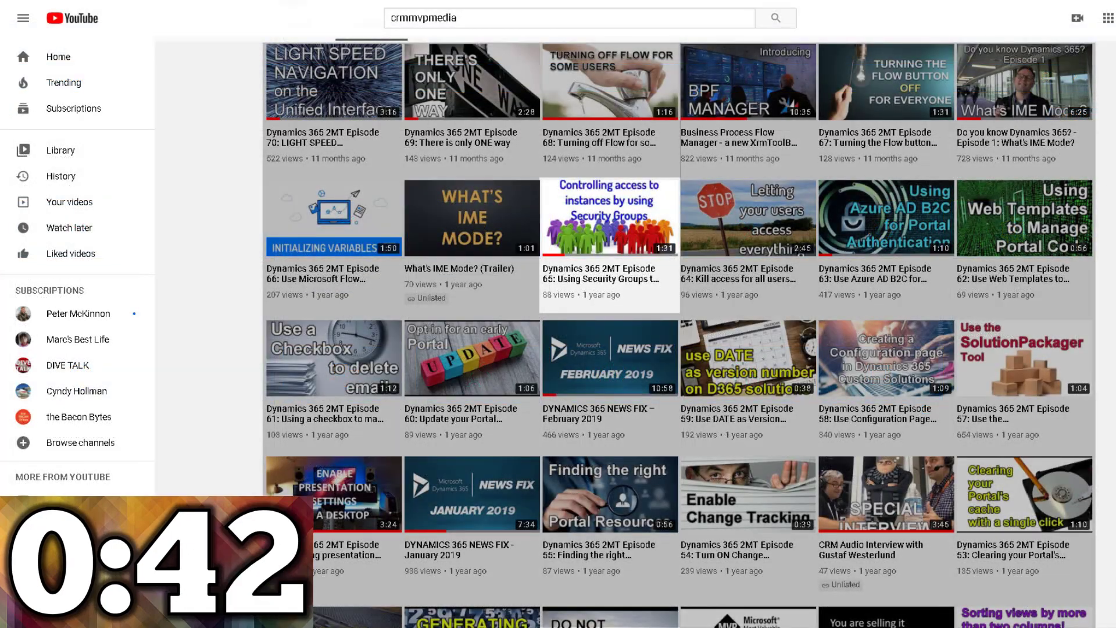
{"action": "scroll", "scroll_direction": "down", "scroll_amount": 3}
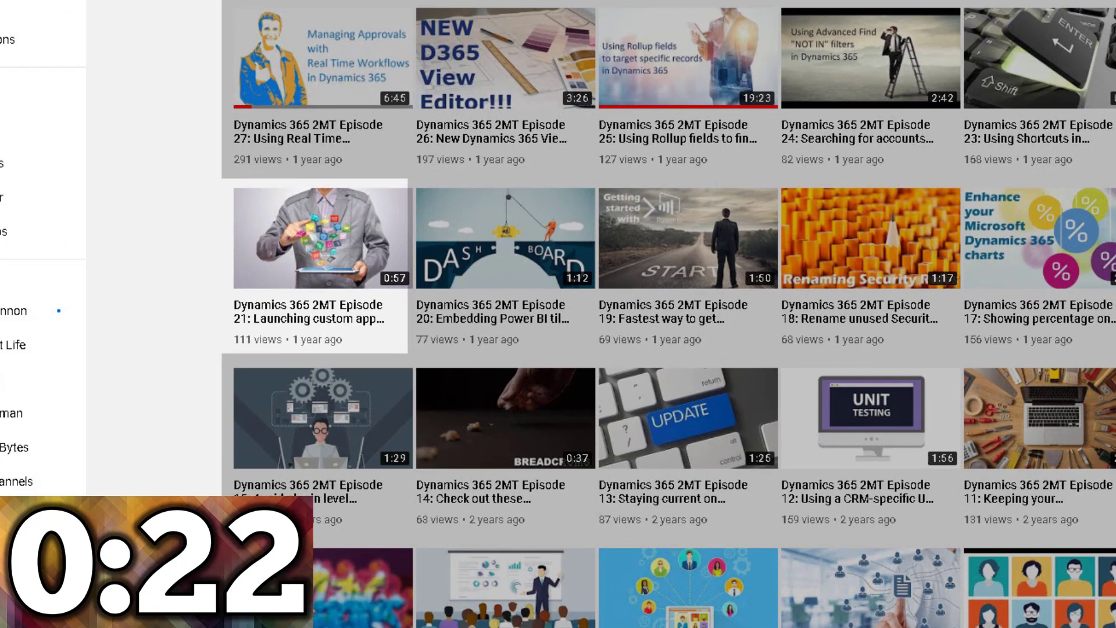
{"action": "scroll", "scroll_direction": "down", "scroll_amount": 3}
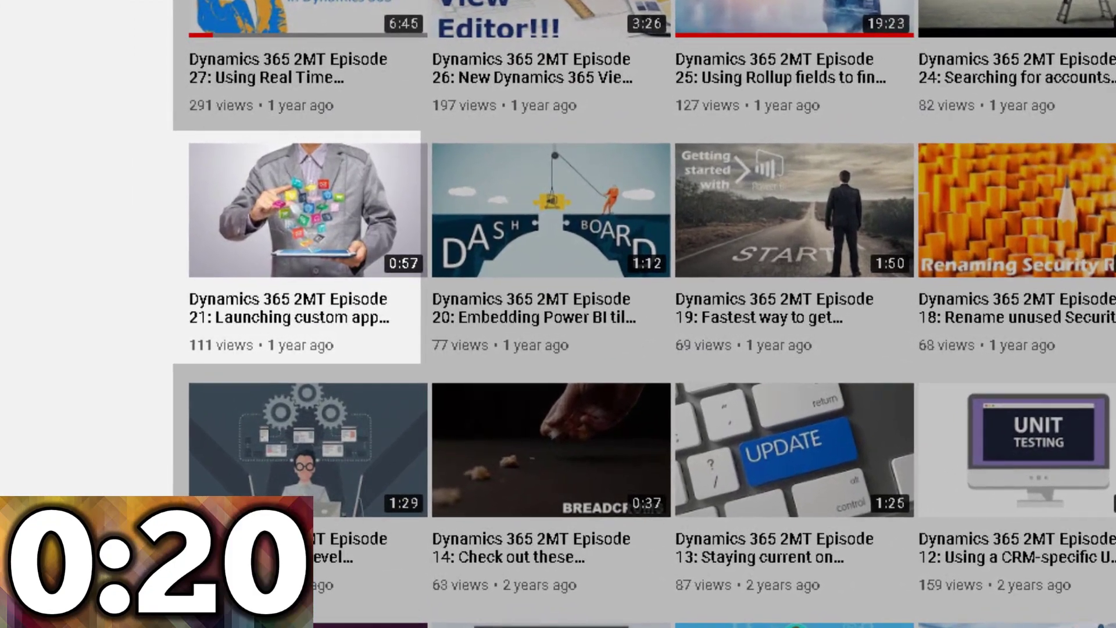